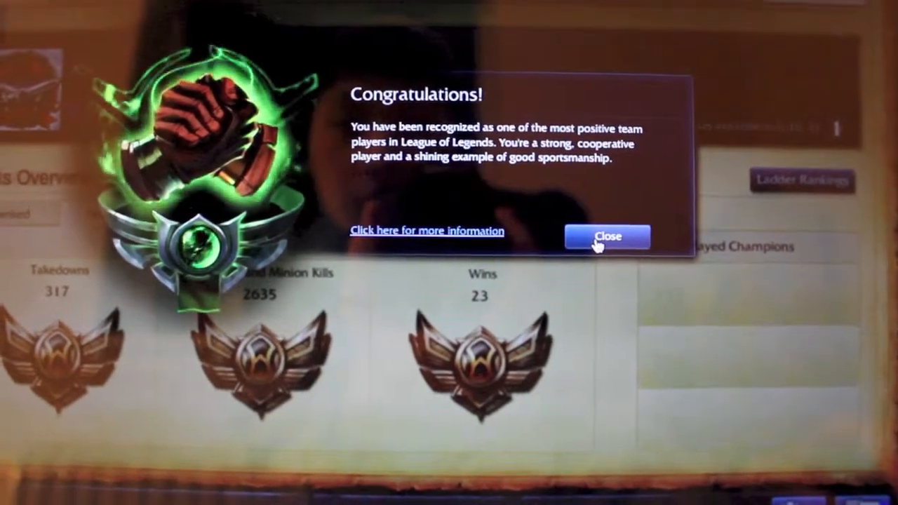
- Close the positive-team-player Congratulations dialog to reveal the Takedowns, Kills and Wins overview
click(608, 236)
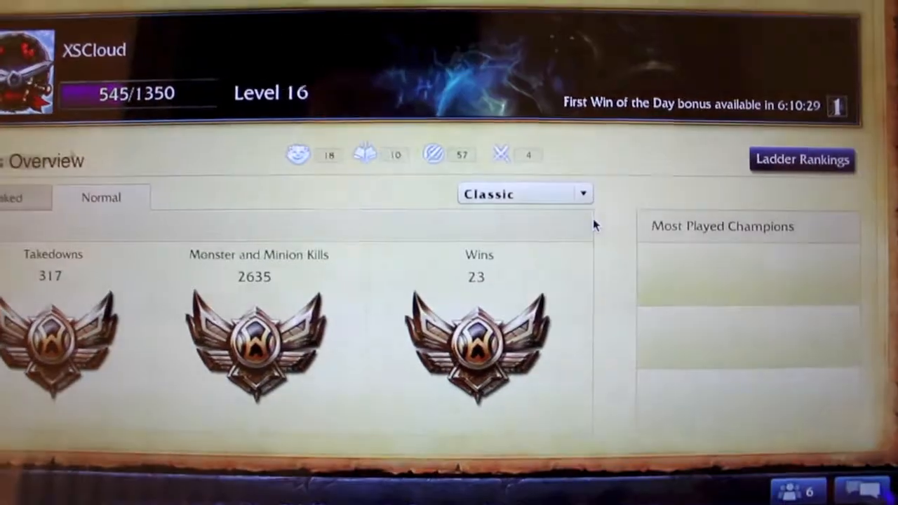